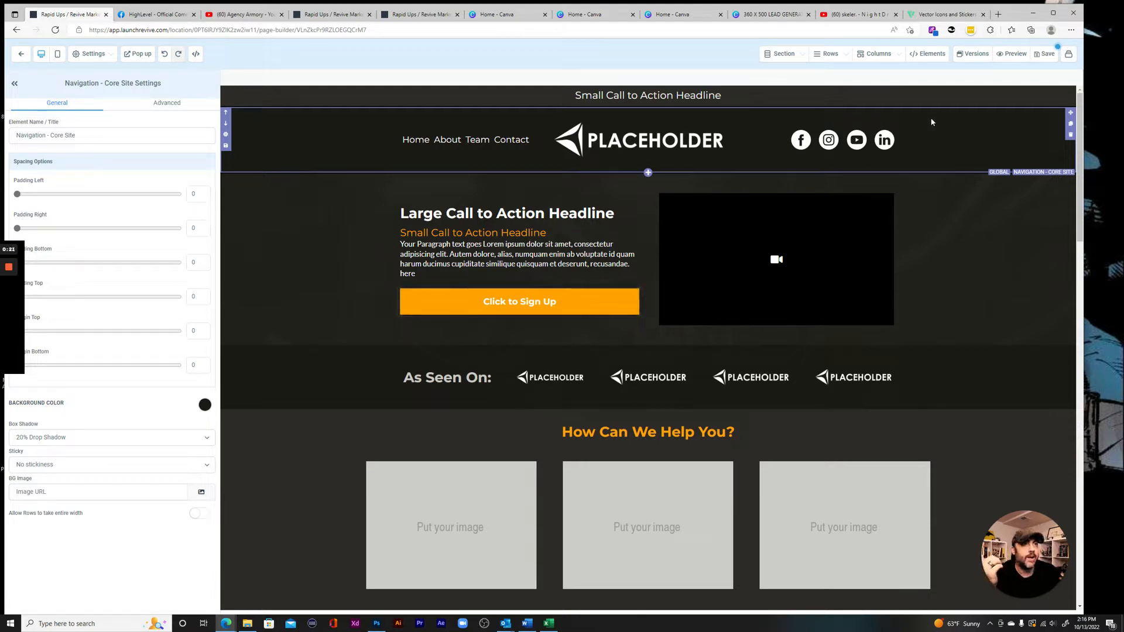
{"action": "mouse_move", "coordinate": [678, 75]}
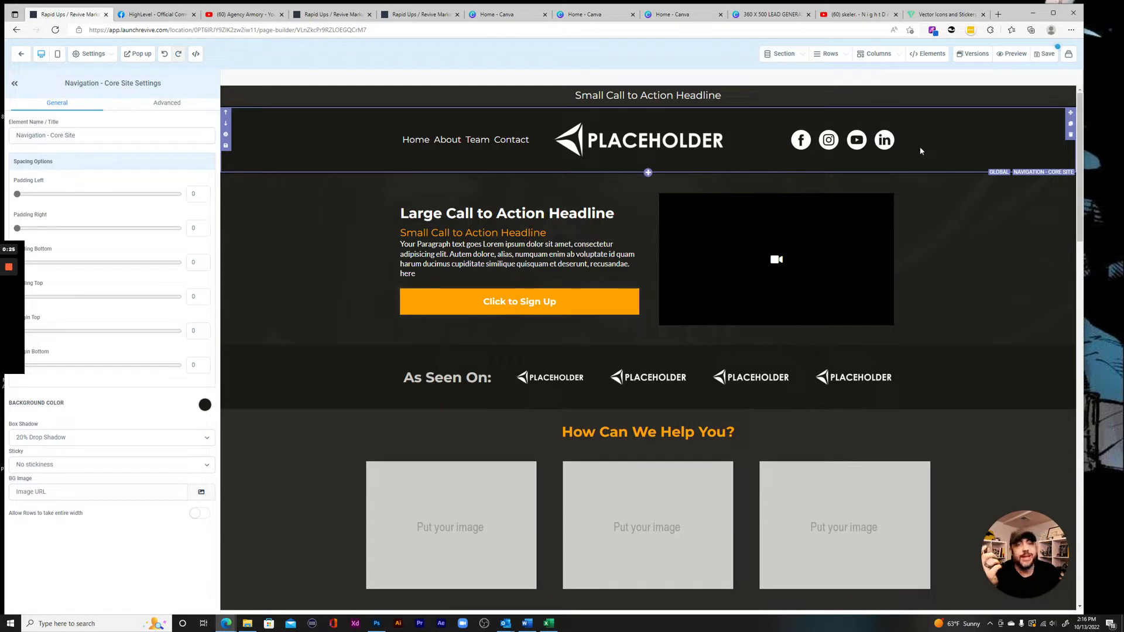
- Search Flaticon for 'facebook' to list the Facebook icon results
{"action": "left_click", "coordinate": [945, 14]}
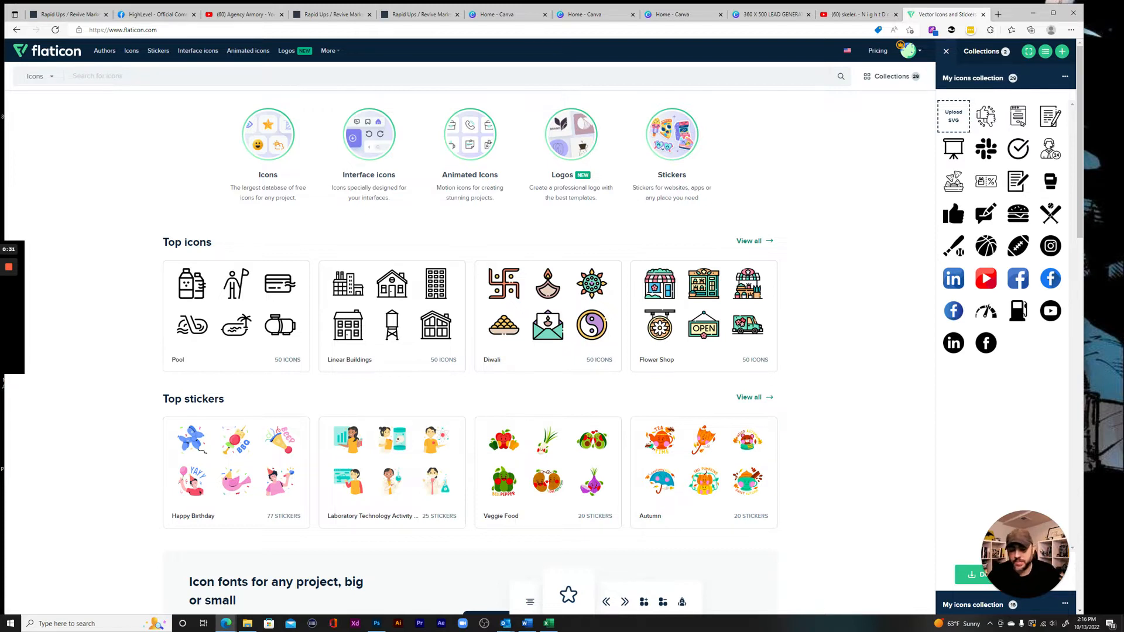
{"action": "type", "text": "facebook"}
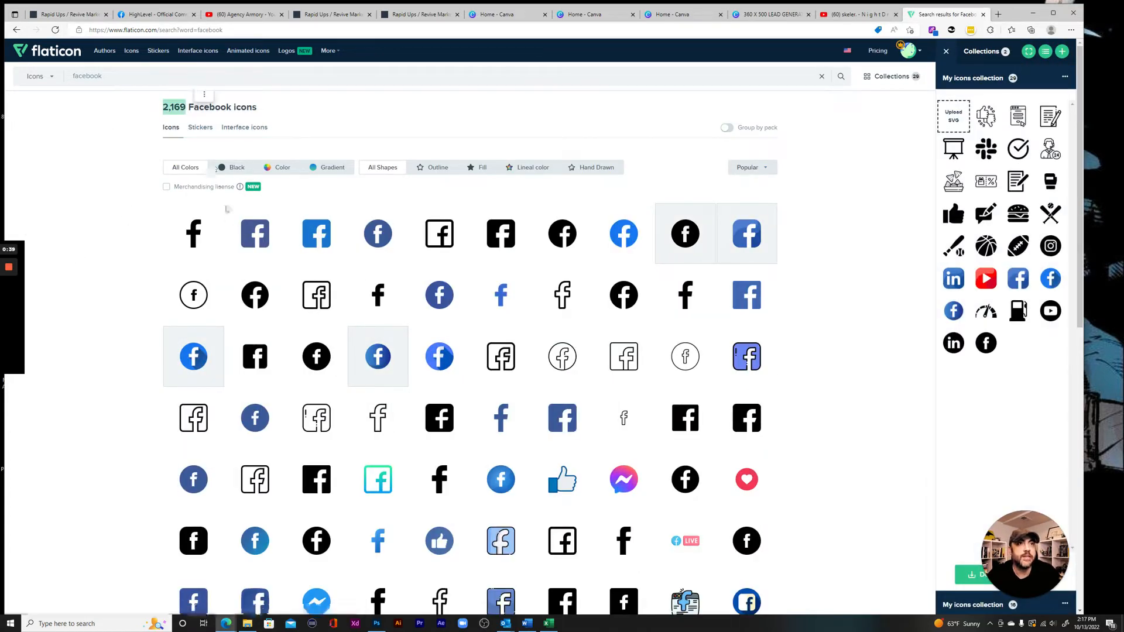
{"action": "mouse_move", "coordinate": [624, 295]}
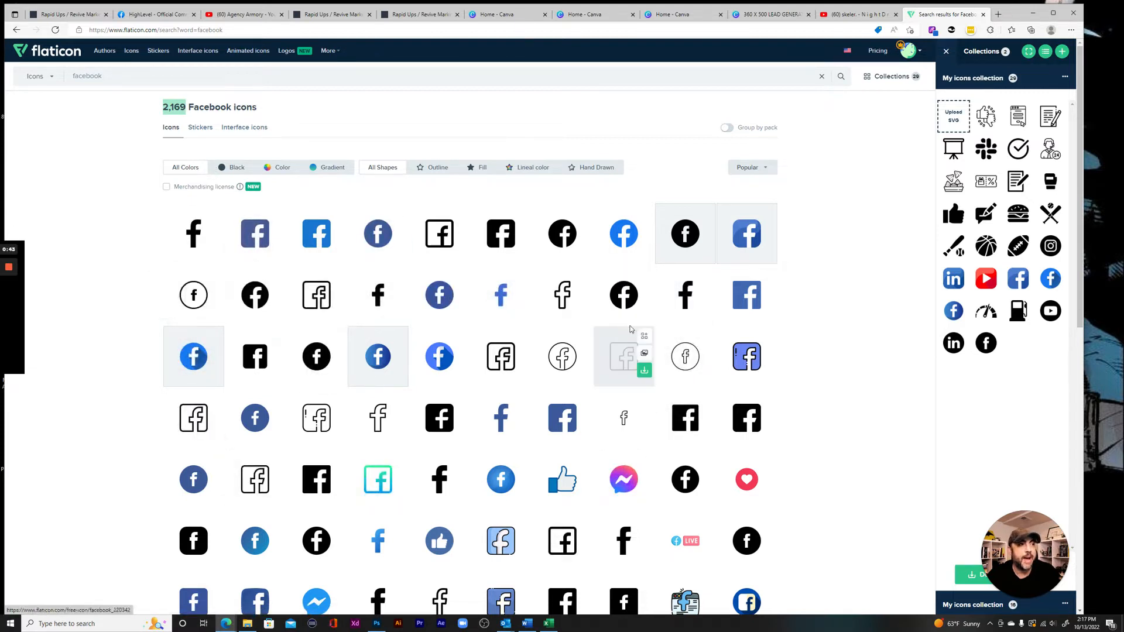
{"action": "mouse_move", "coordinate": [864, 108]}
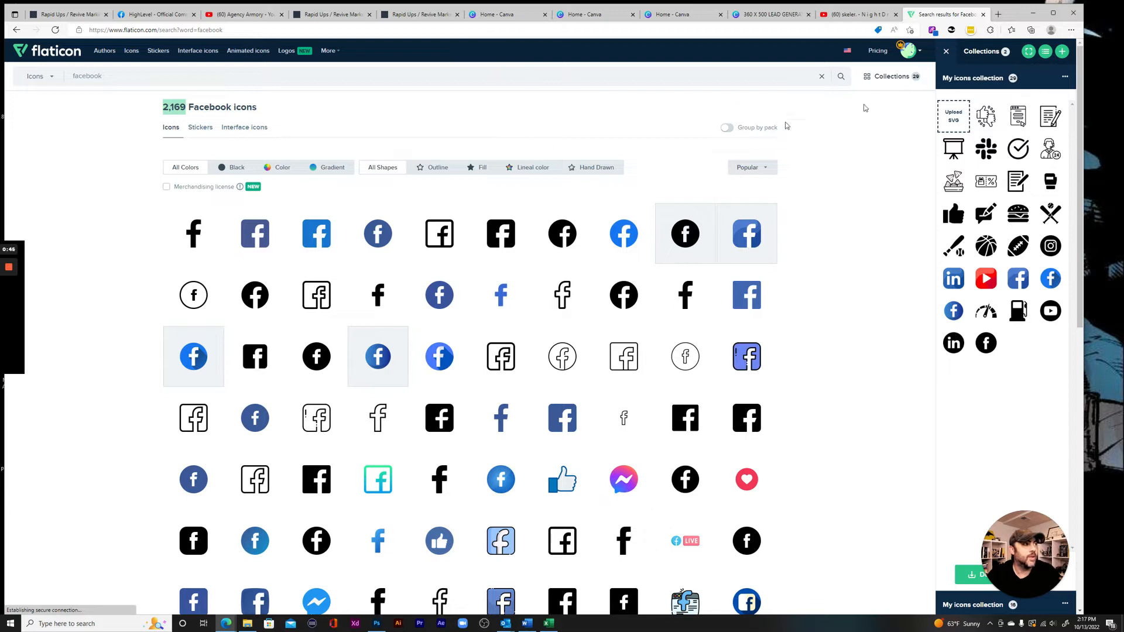
{"action": "mouse_move", "coordinate": [202, 244]}
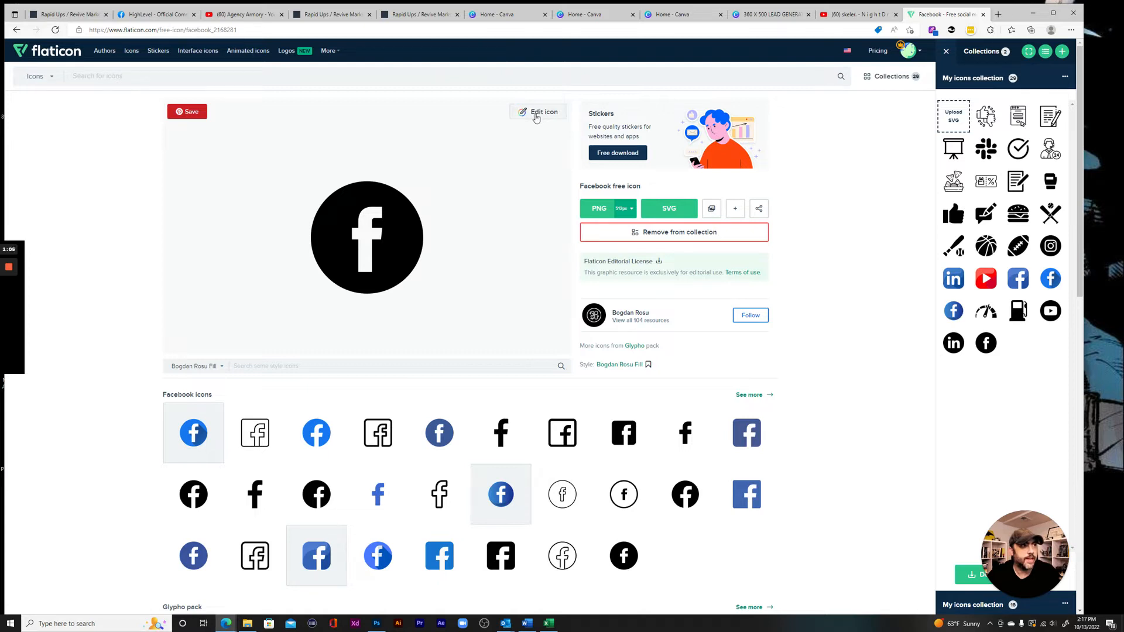
- Recolour the icon's black fill to dark red #912A2A in Flaticon's icon editor
{"action": "left_click", "coordinate": [542, 113]}
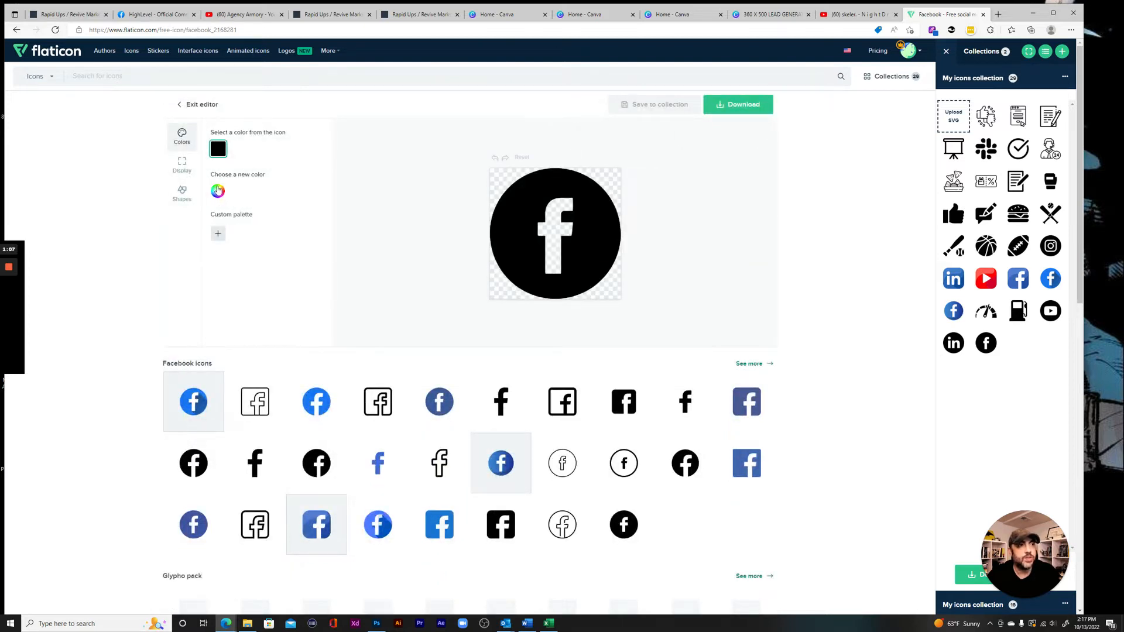
{"action": "left_click", "coordinate": [218, 191]}
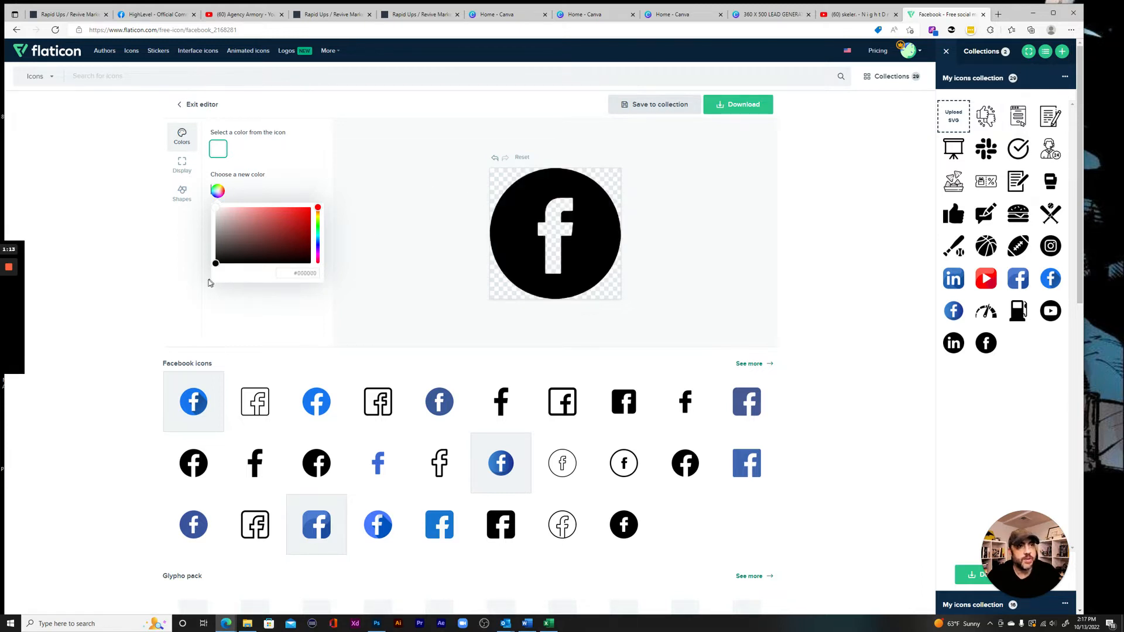
{"action": "left_click", "coordinate": [293, 230]}
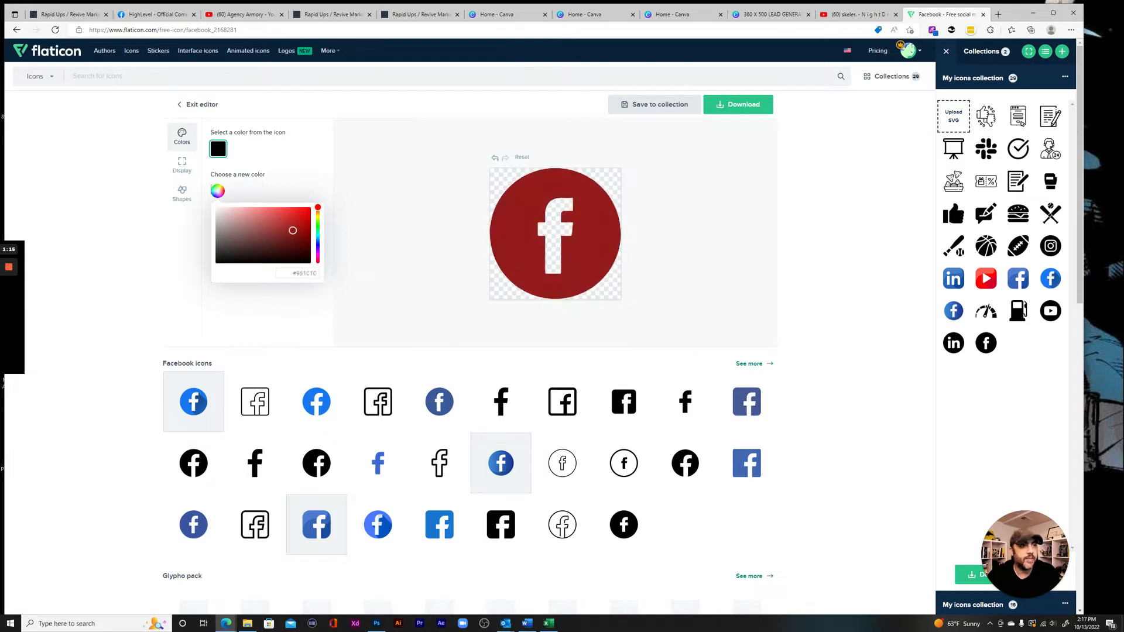
{"action": "left_click", "coordinate": [282, 230]}
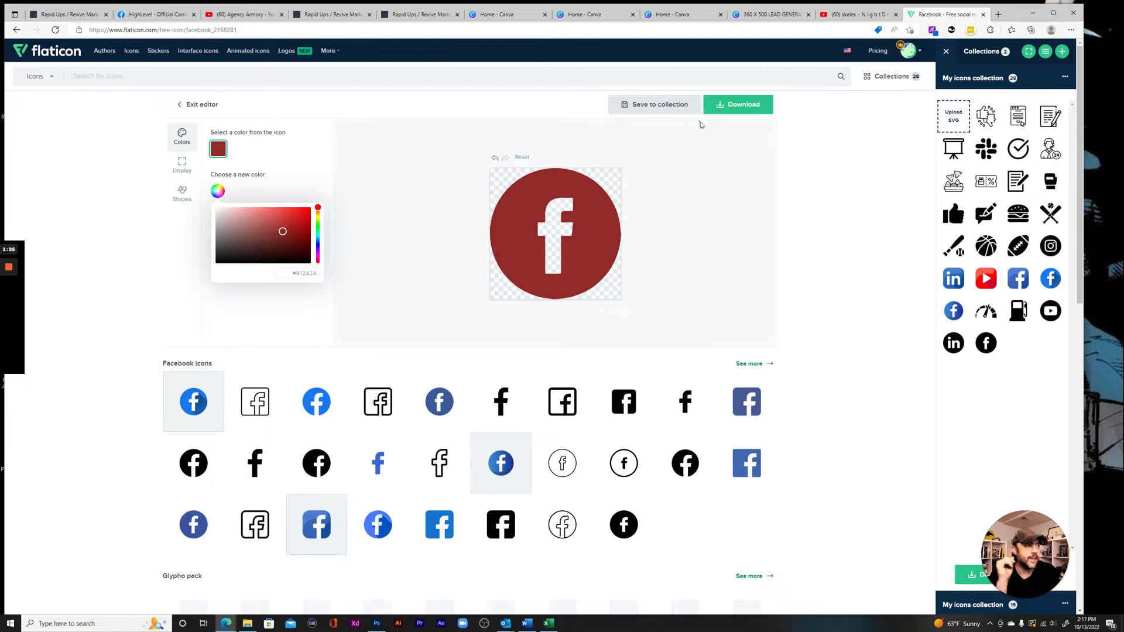
{"action": "mouse_move", "coordinate": [787, 133]}
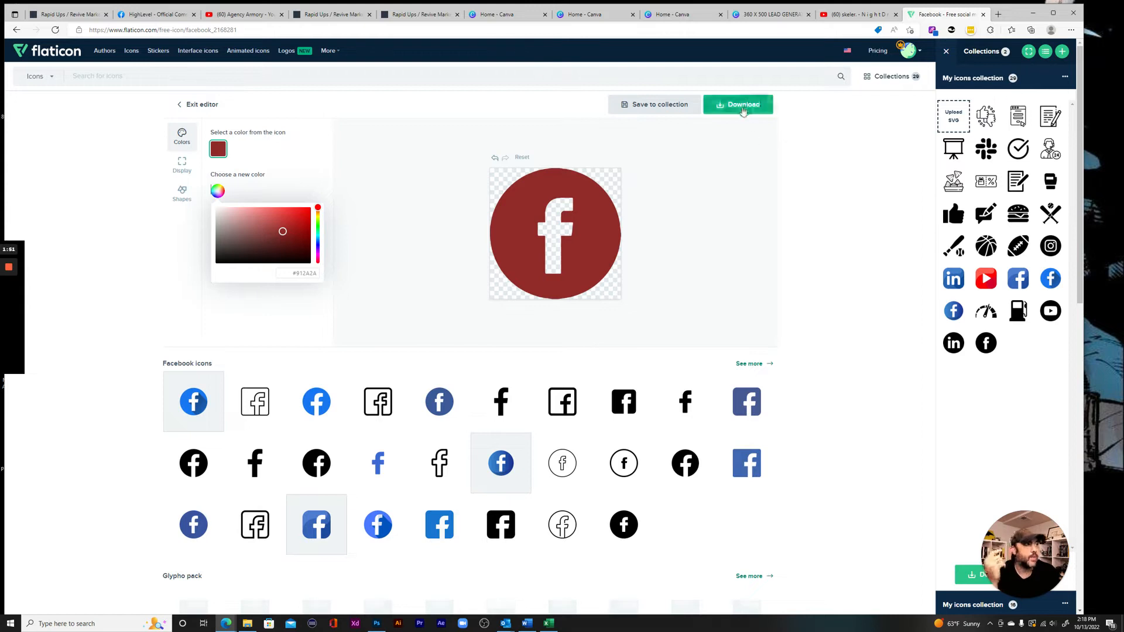
- Download the recoloured icon, then add a new empty row under the navigation in HighLevel
{"action": "left_click", "coordinate": [738, 105]}
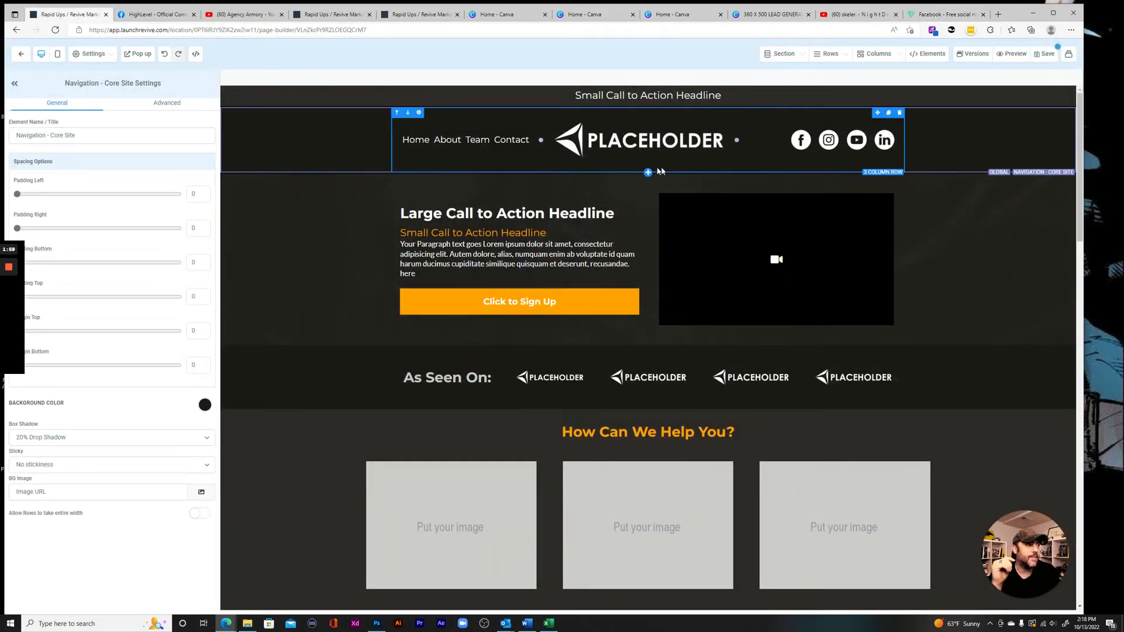
{"action": "left_click", "coordinate": [648, 171]}
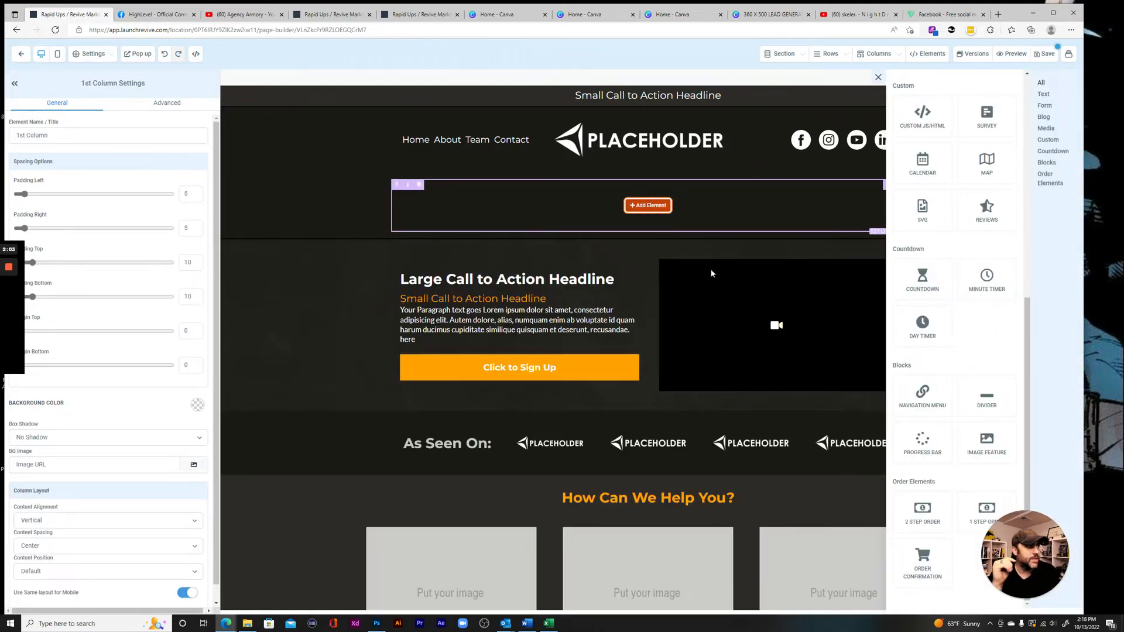
{"action": "mouse_move", "coordinate": [591, 194]}
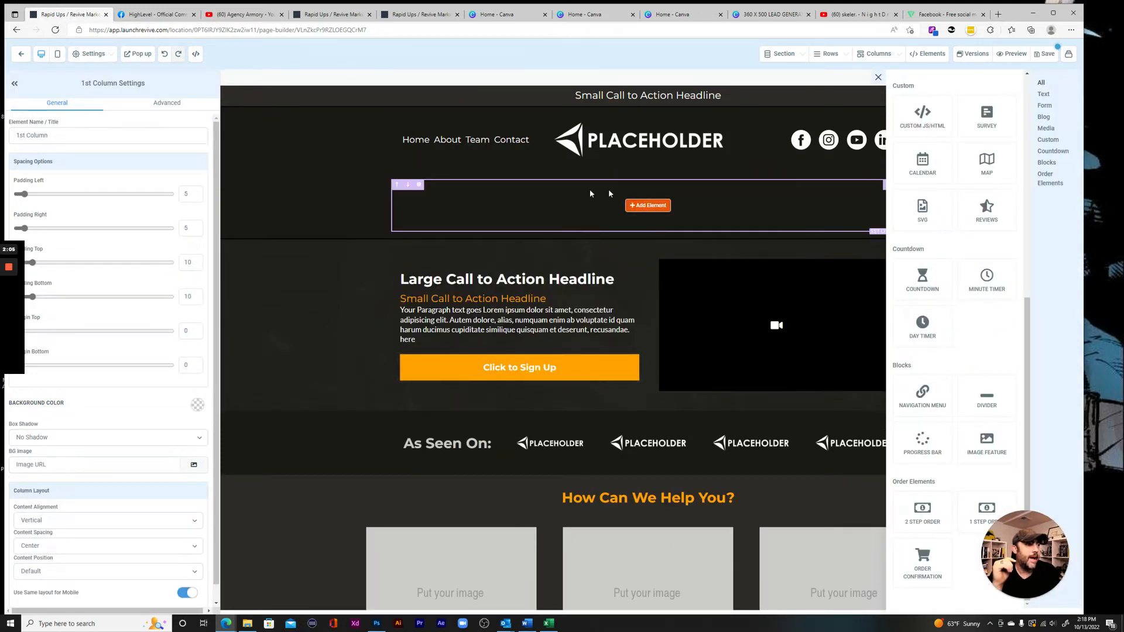
{"action": "scroll", "scroll_direction": "down", "scroll_amount": 3}
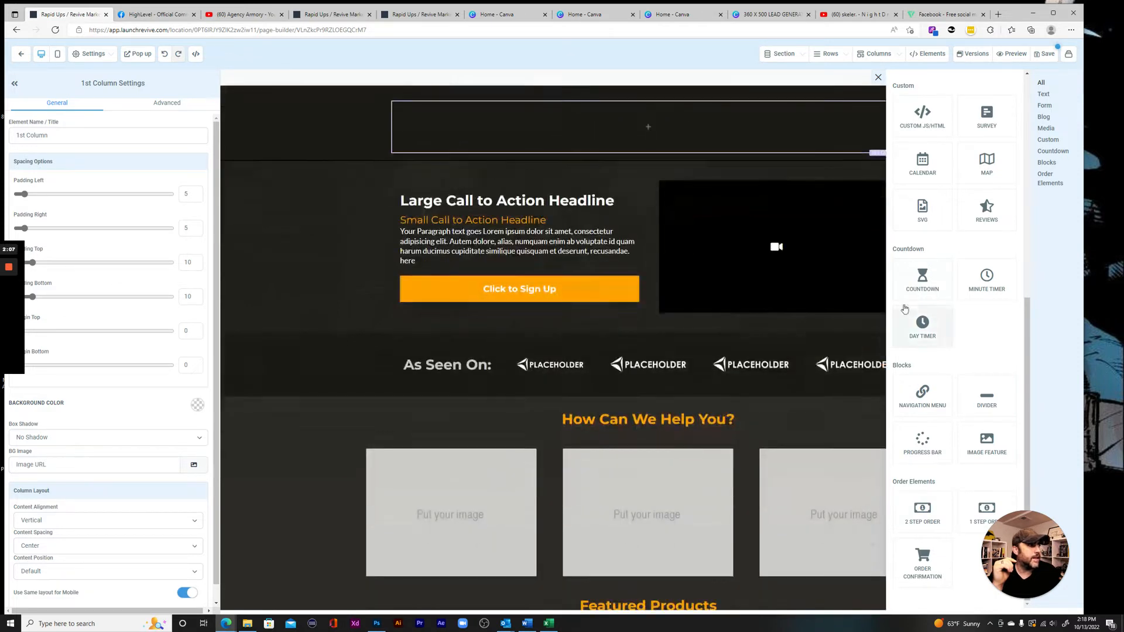
{"action": "scroll", "scroll_direction": "up", "scroll_amount": 3}
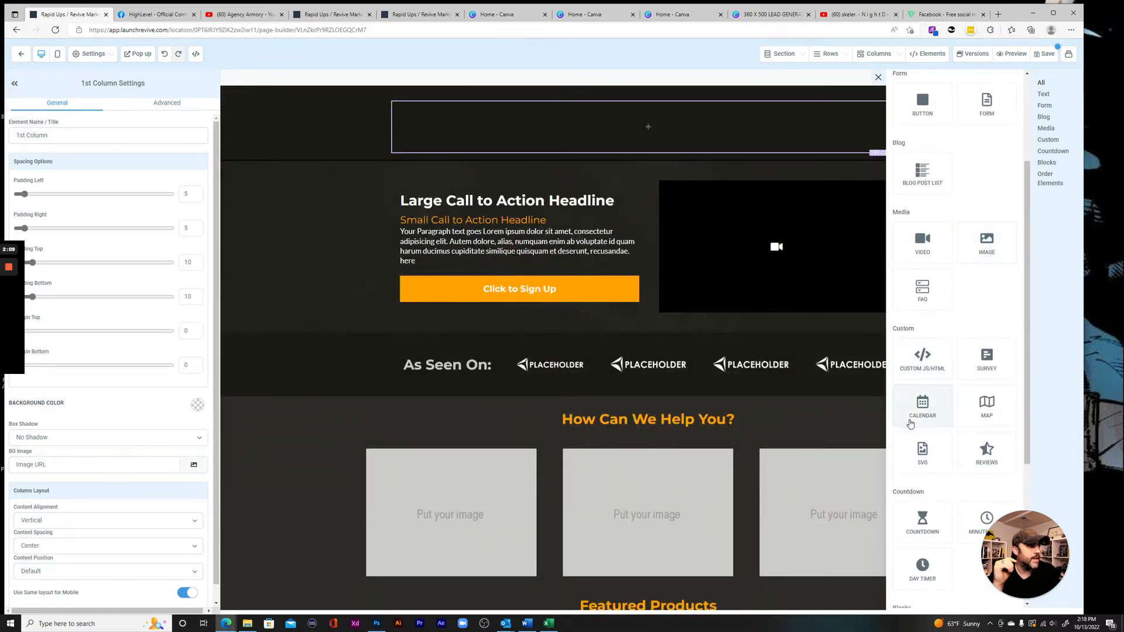
{"action": "scroll", "scroll_direction": "down", "scroll_amount": 3}
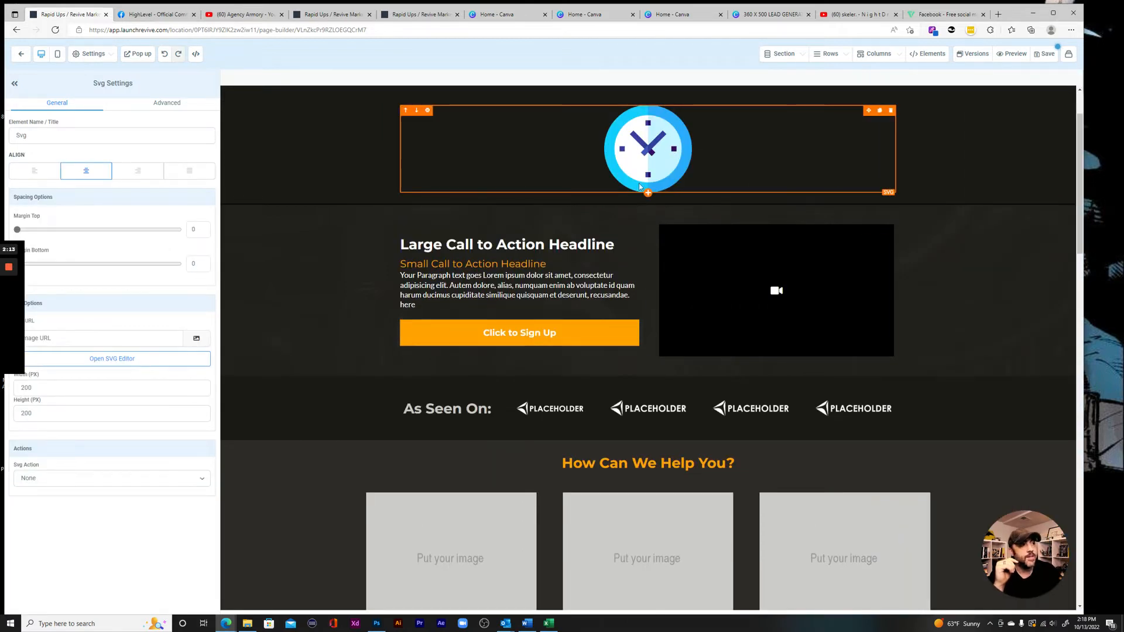
{"action": "mouse_move", "coordinate": [218, 365]}
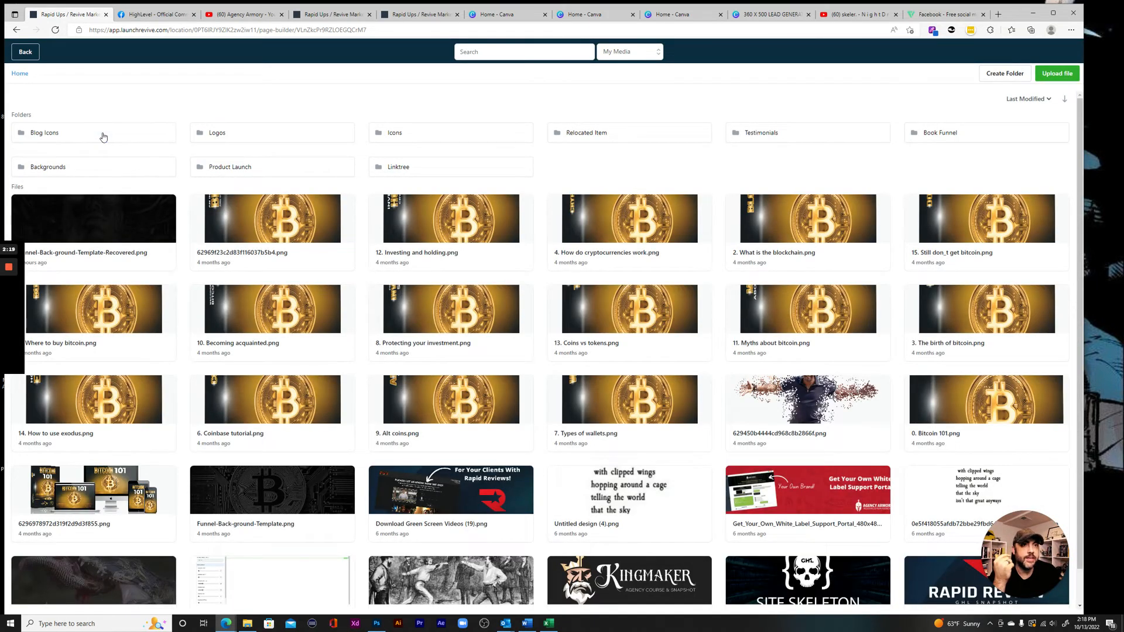
- Pick the Facebook SVG from My Media for the SVG element, sized 50 by 50 pixels
{"action": "left_click", "coordinate": [44, 133]}
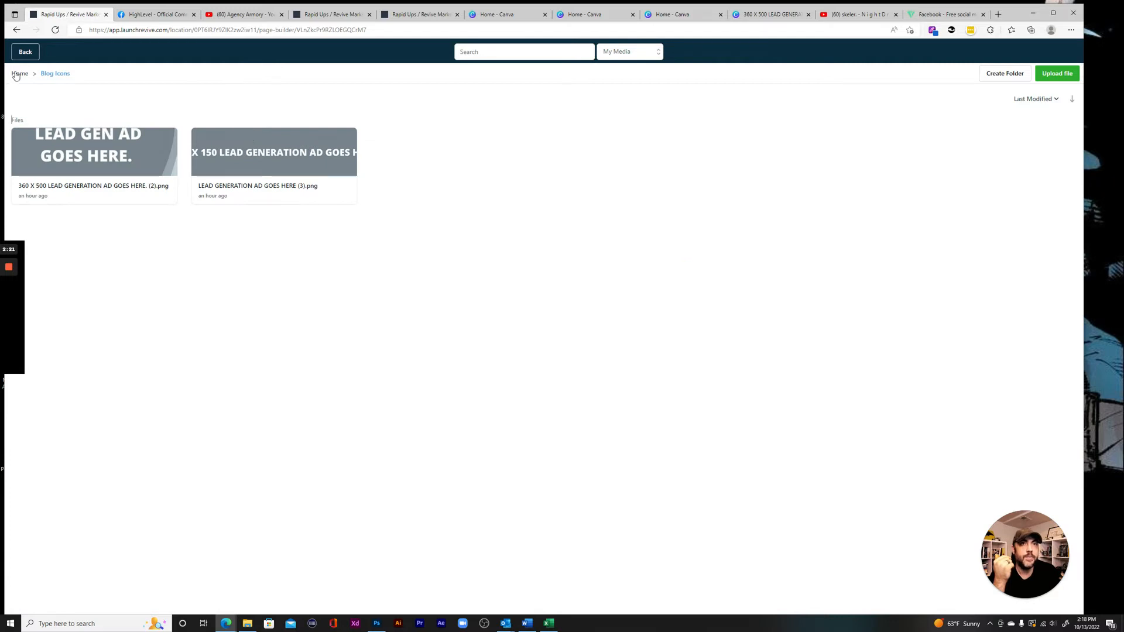
{"action": "left_click", "coordinate": [20, 73]}
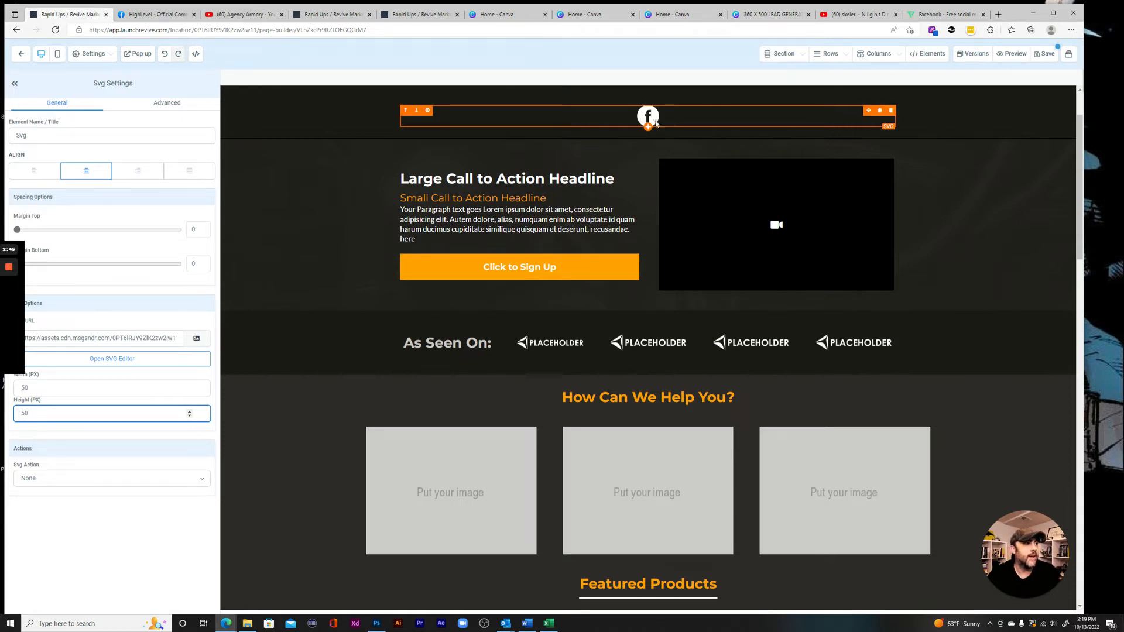
- Swap the duplicated SVGs for the Instagram and LinkedIn icons from the Icons media folder
{"action": "scroll", "scroll_direction": "up", "scroll_amount": 3}
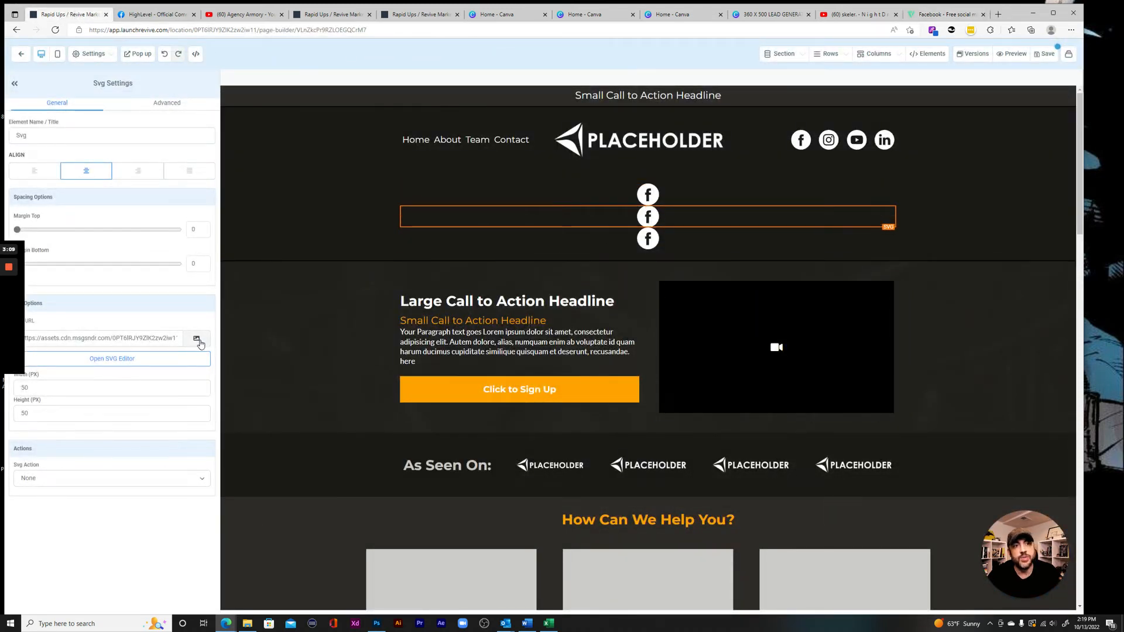
{"action": "left_click", "coordinate": [199, 340]}
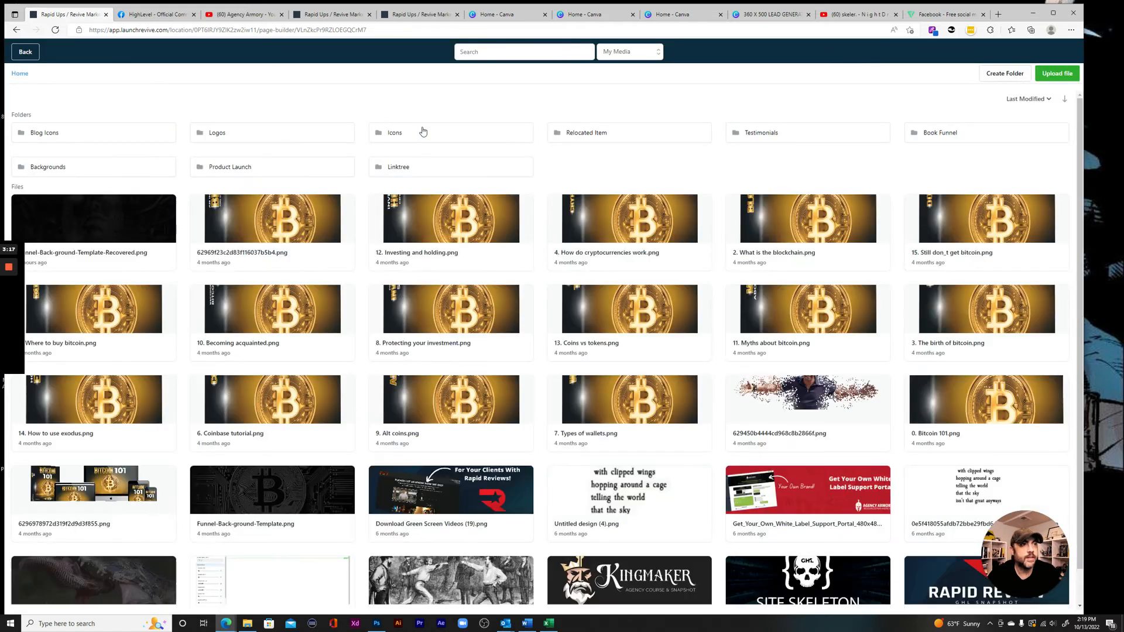
{"action": "left_click", "coordinate": [395, 133]}
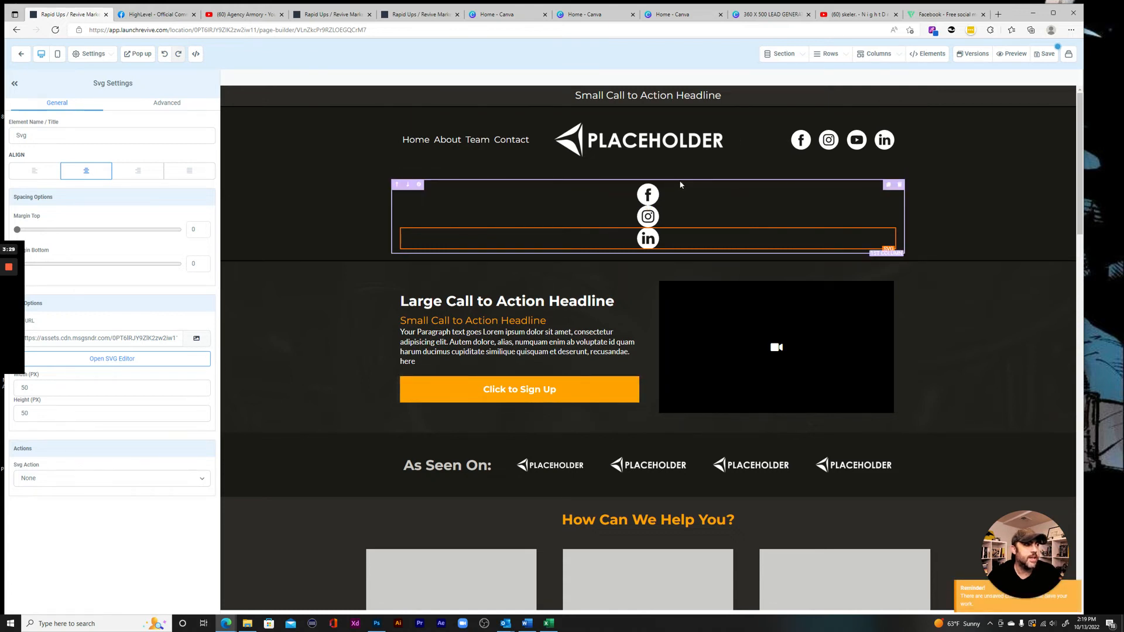
{"action": "left_click", "coordinate": [502, 216]}
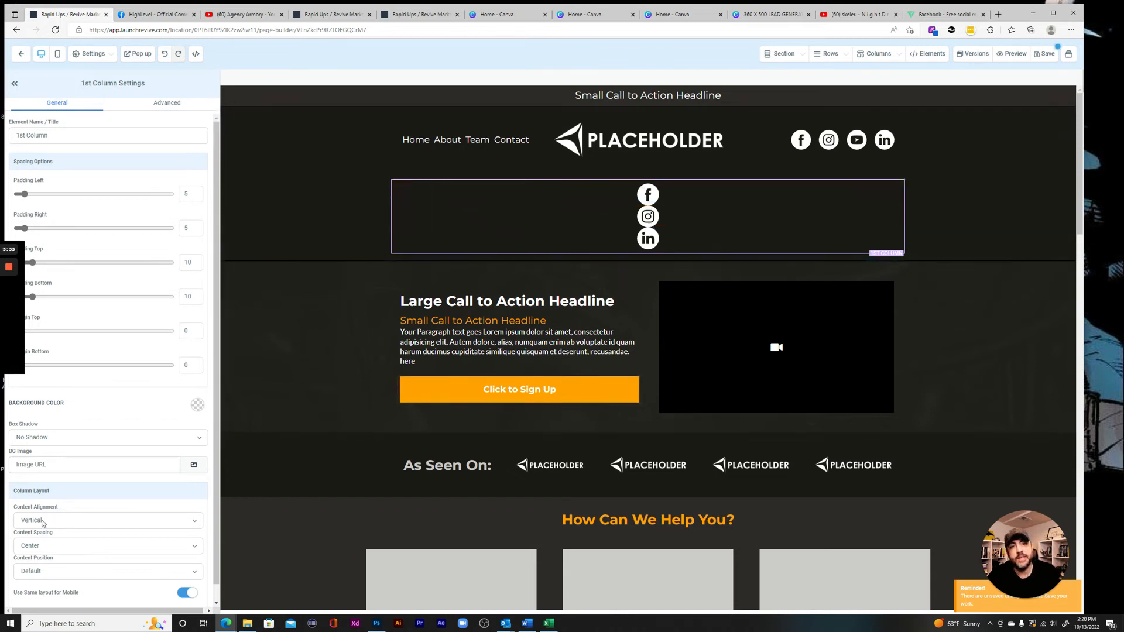
- Set the column's Content Alignment to Horizontal so the three icons sit side by side
{"action": "scroll", "scroll_direction": "down", "scroll_amount": 3}
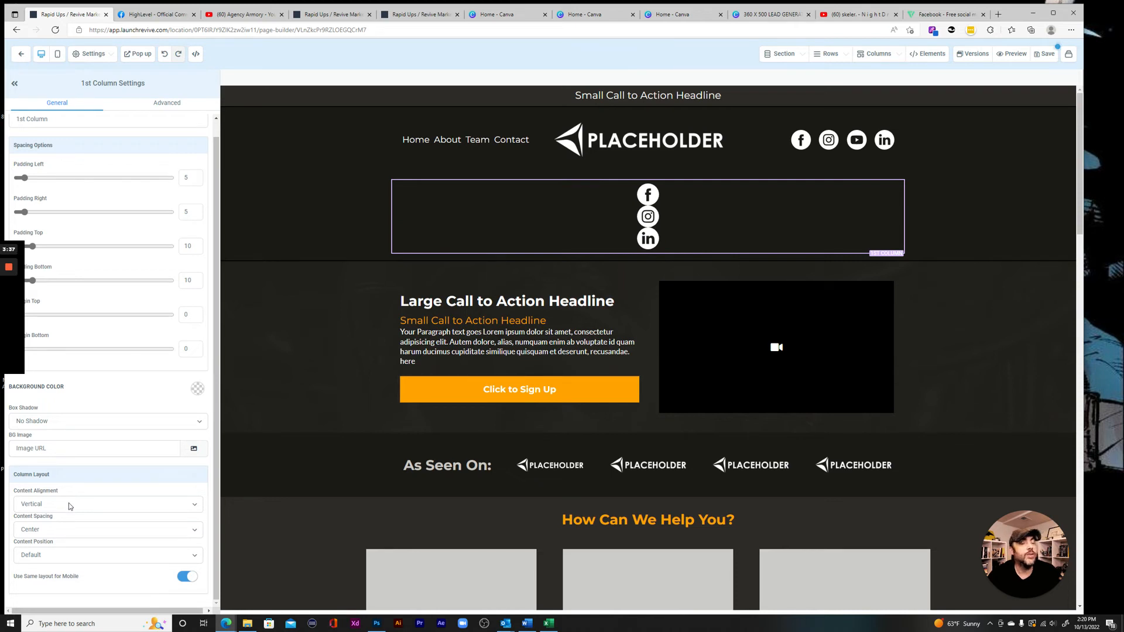
{"action": "left_click", "coordinate": [107, 504]}
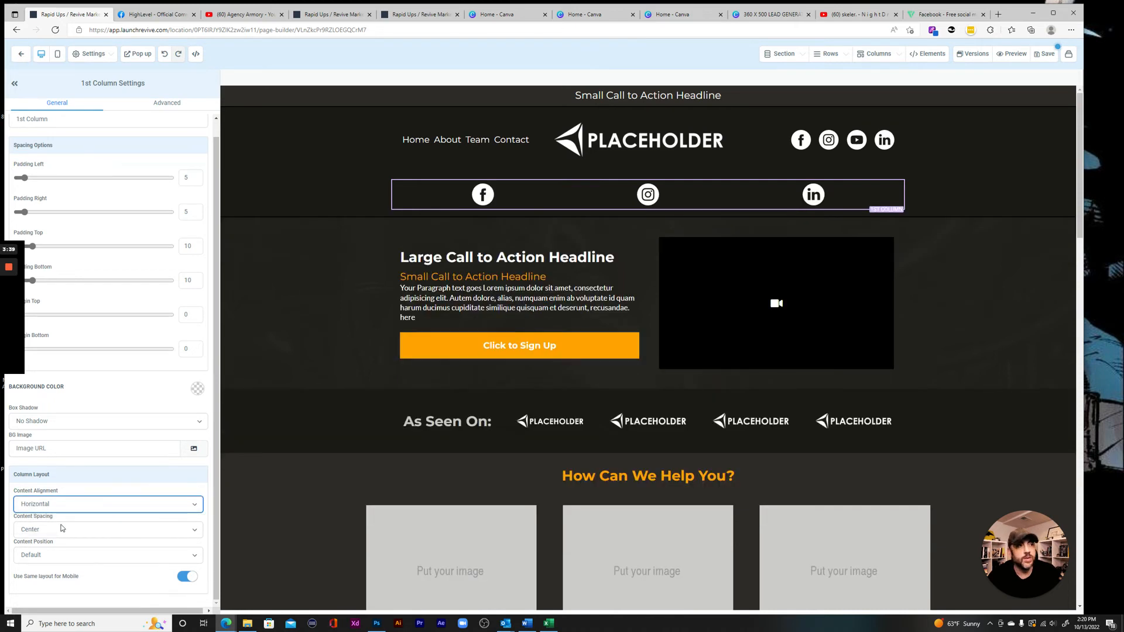
{"action": "left_click", "coordinate": [814, 196]}
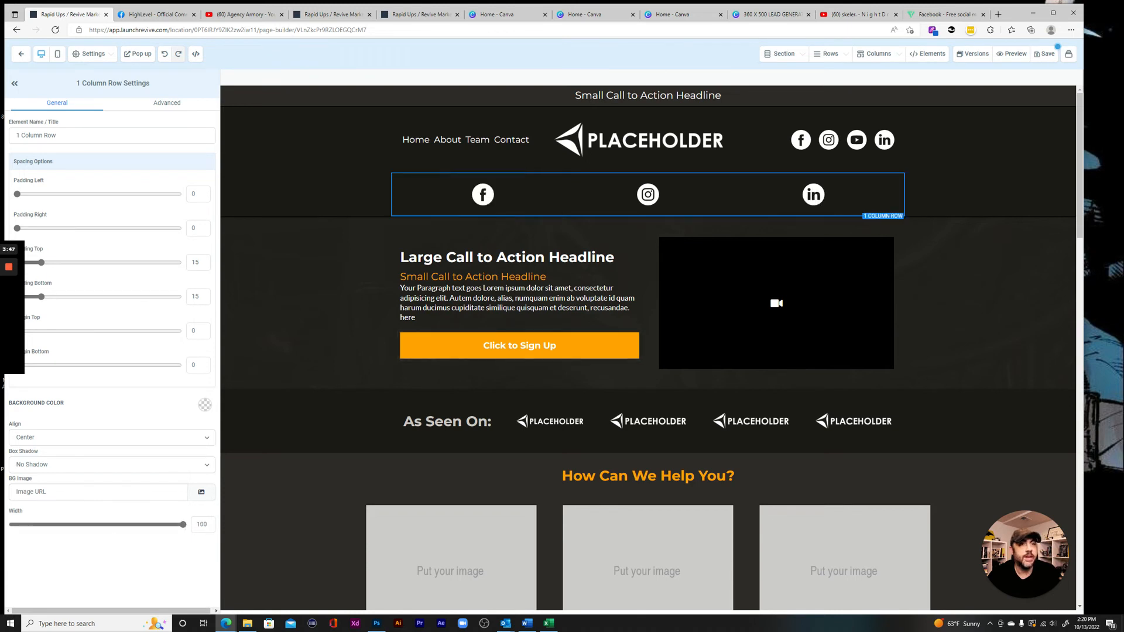
- Drag the row's Padding Left slider out and back to test spacing for the icon row
{"action": "left_click_drag", "start_coordinate": [16, 195], "coordinate": [92, 195]}
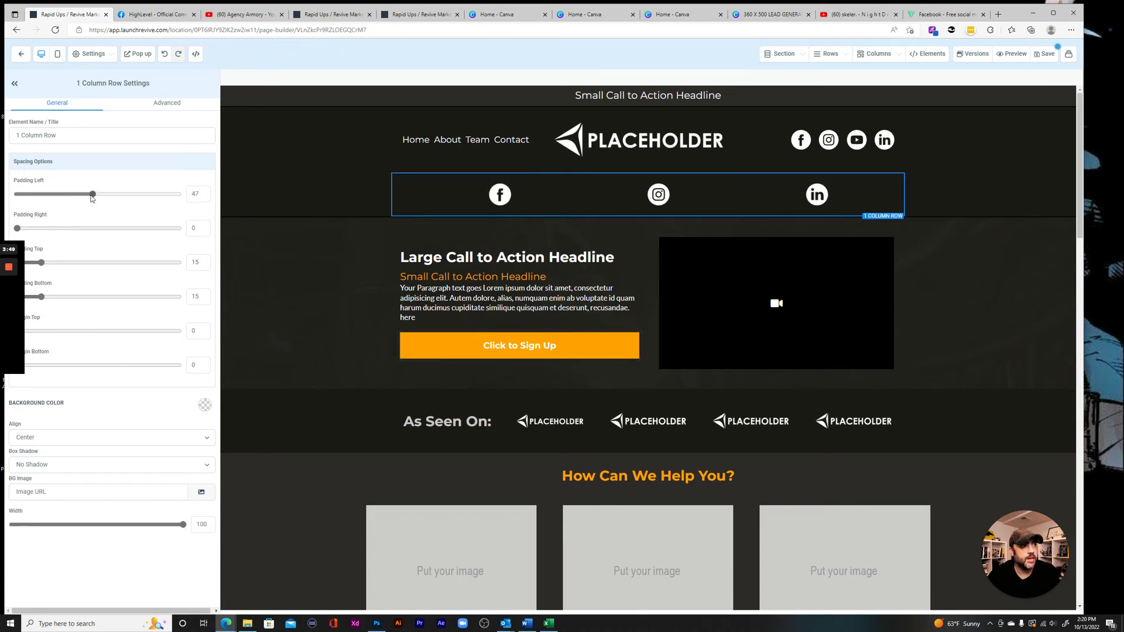
{"action": "left_click_drag", "start_coordinate": [91, 195], "coordinate": [16, 194]}
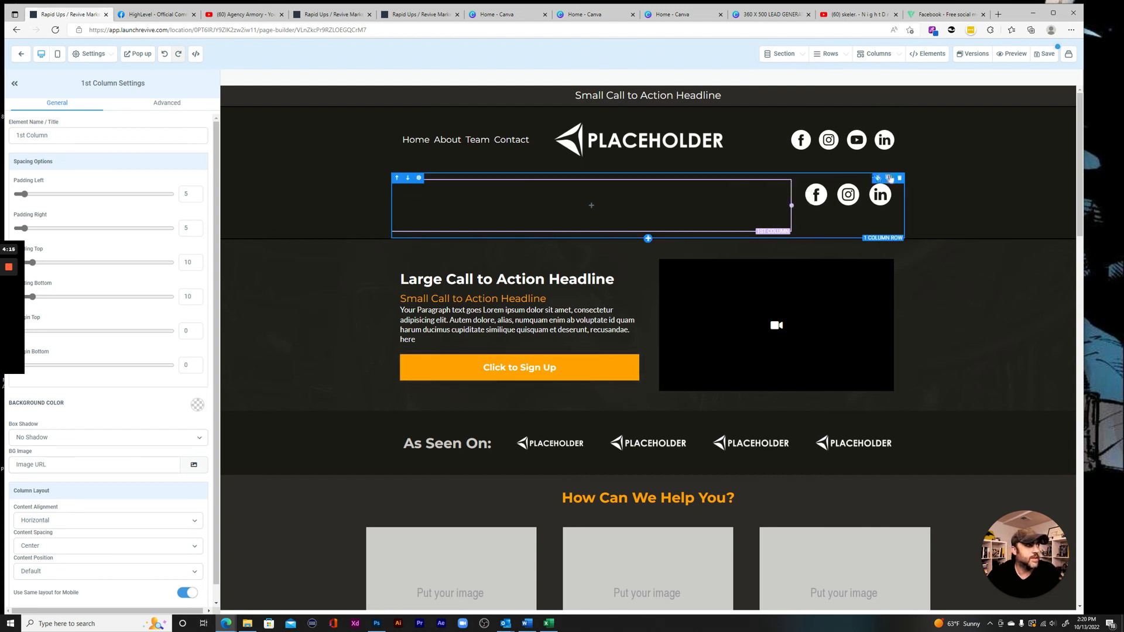
{"action": "mouse_move", "coordinate": [899, 178]}
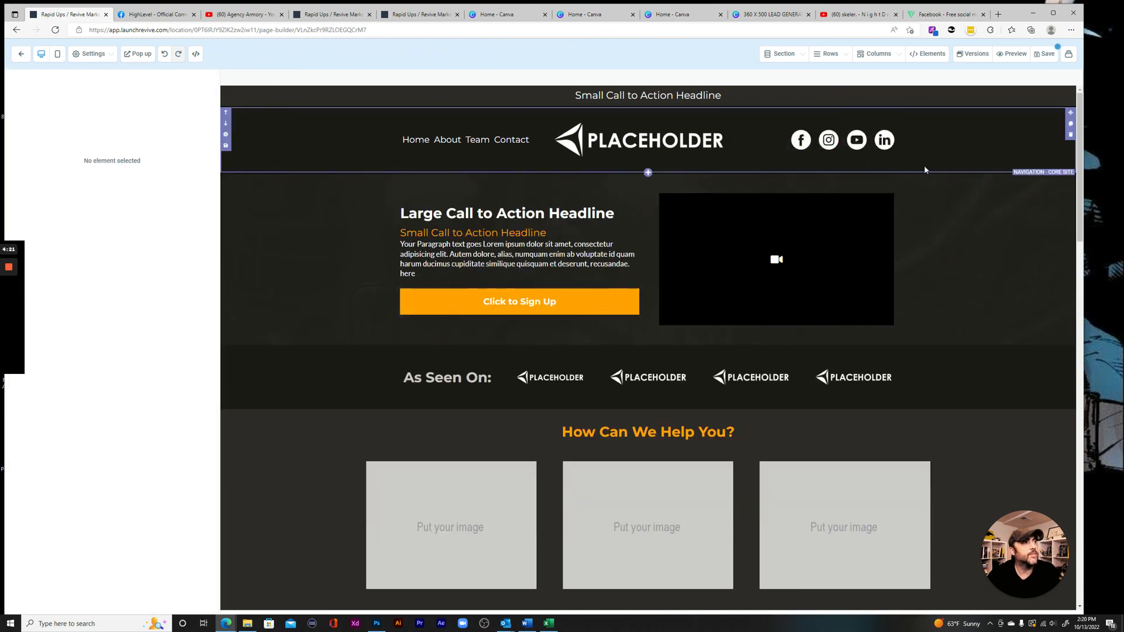
{"action": "left_click", "coordinate": [638, 140]}
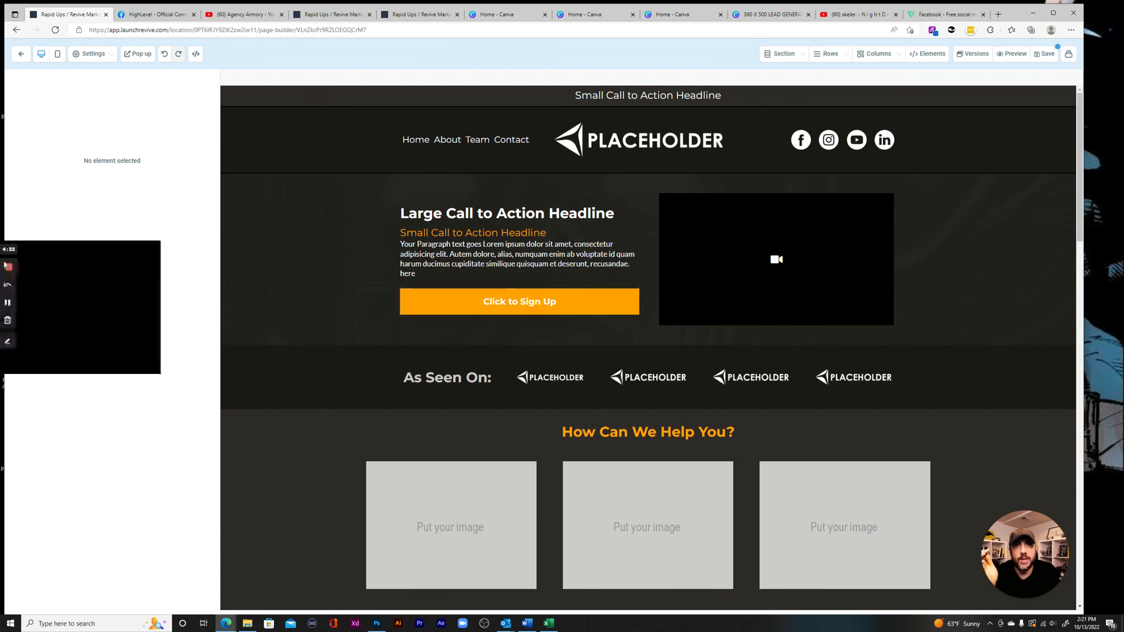
{"action": "mouse_move", "coordinate": [8, 267]}
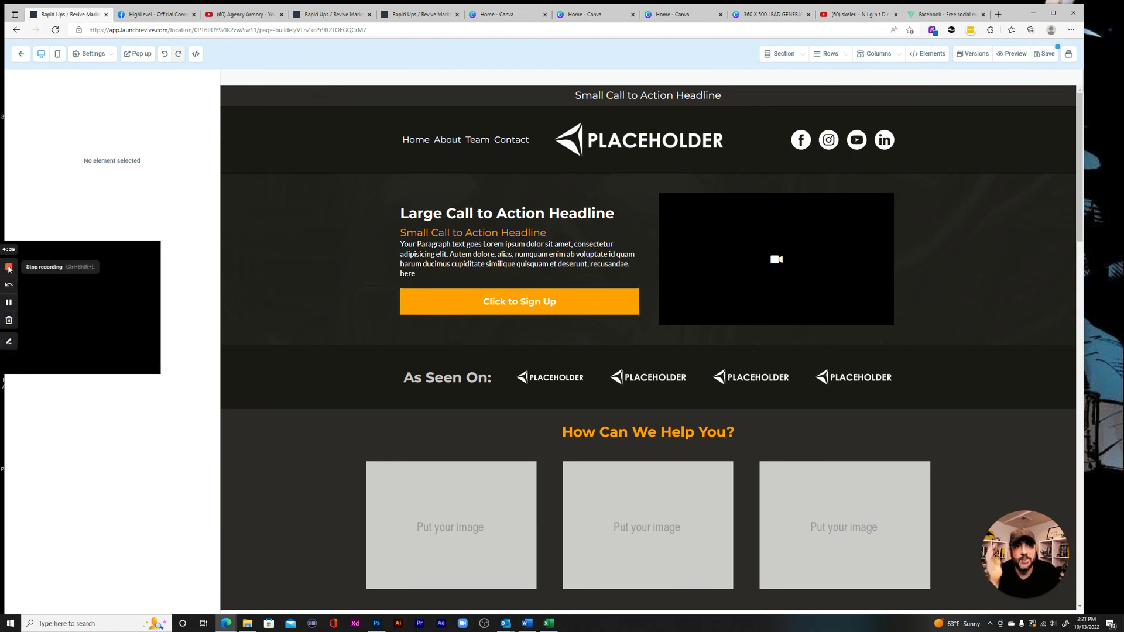